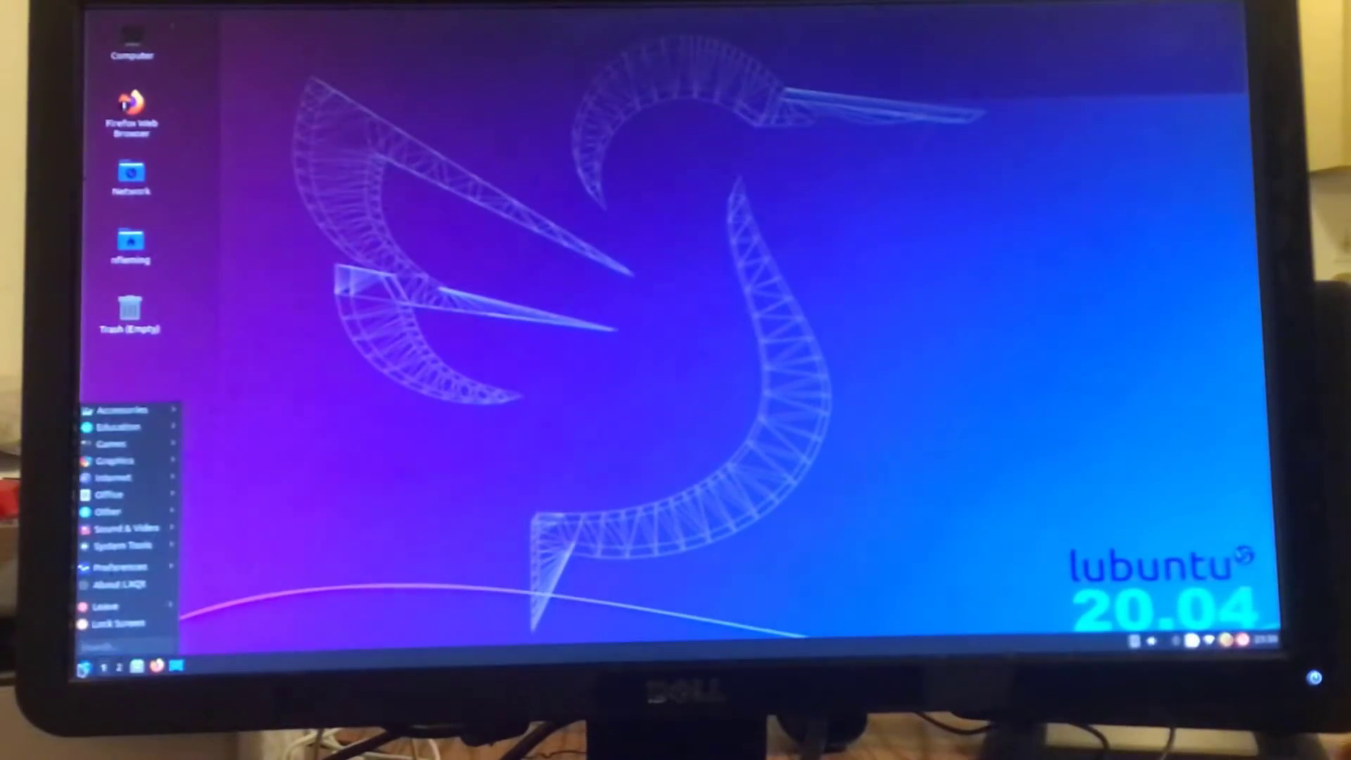
{"action": "mouse_move", "coordinate": [125, 566]}
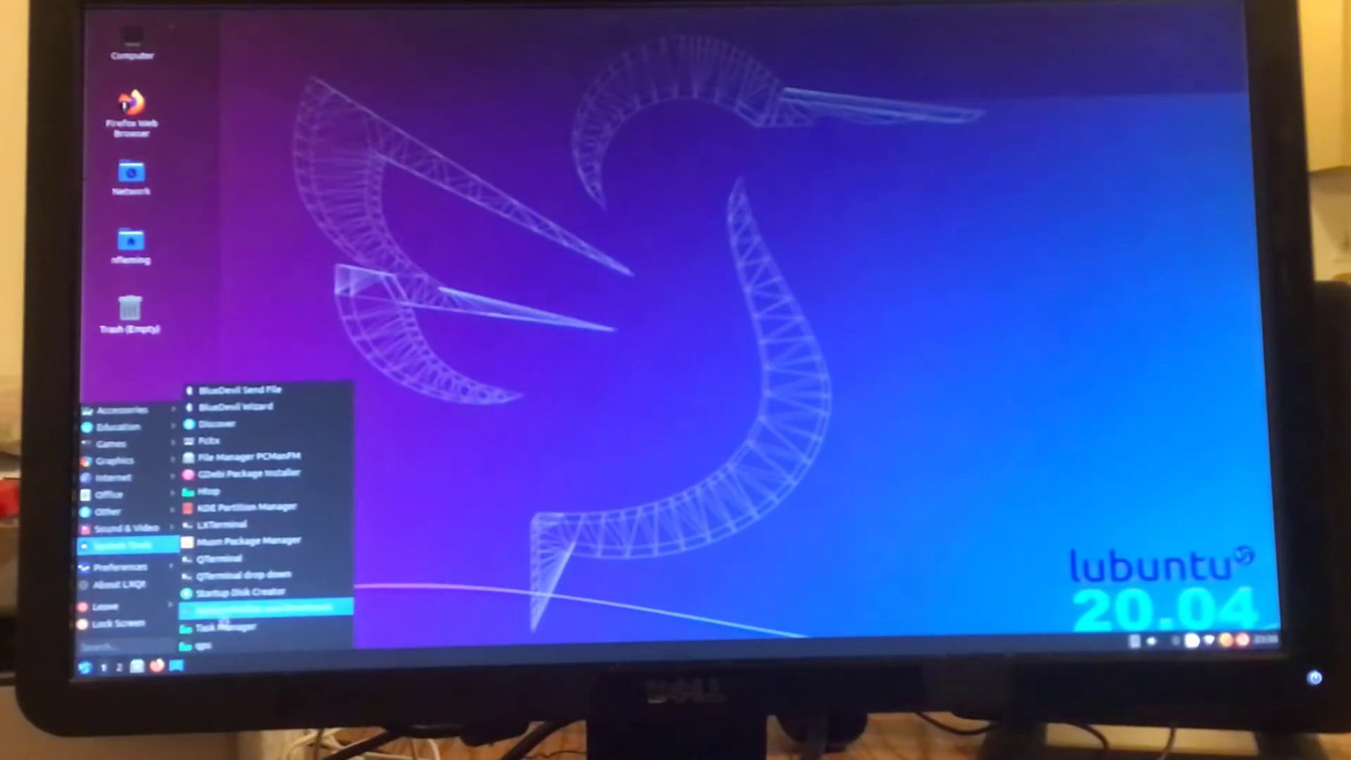
Step: Launch System Profiler and Benchmark from the System Tools menu to view the computer summary
{"action": "left_click", "coordinate": [249, 607]}
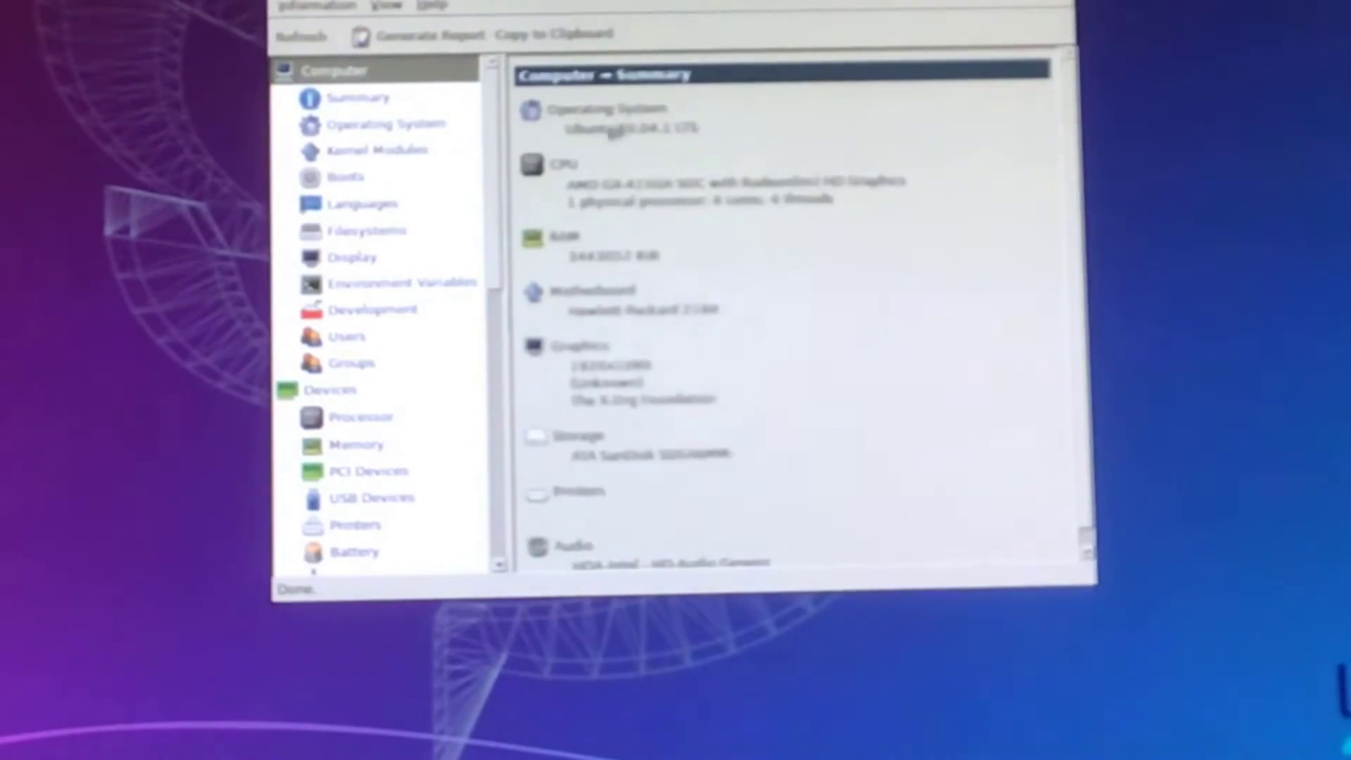
{"action": "mouse_move", "coordinate": [633, 468]}
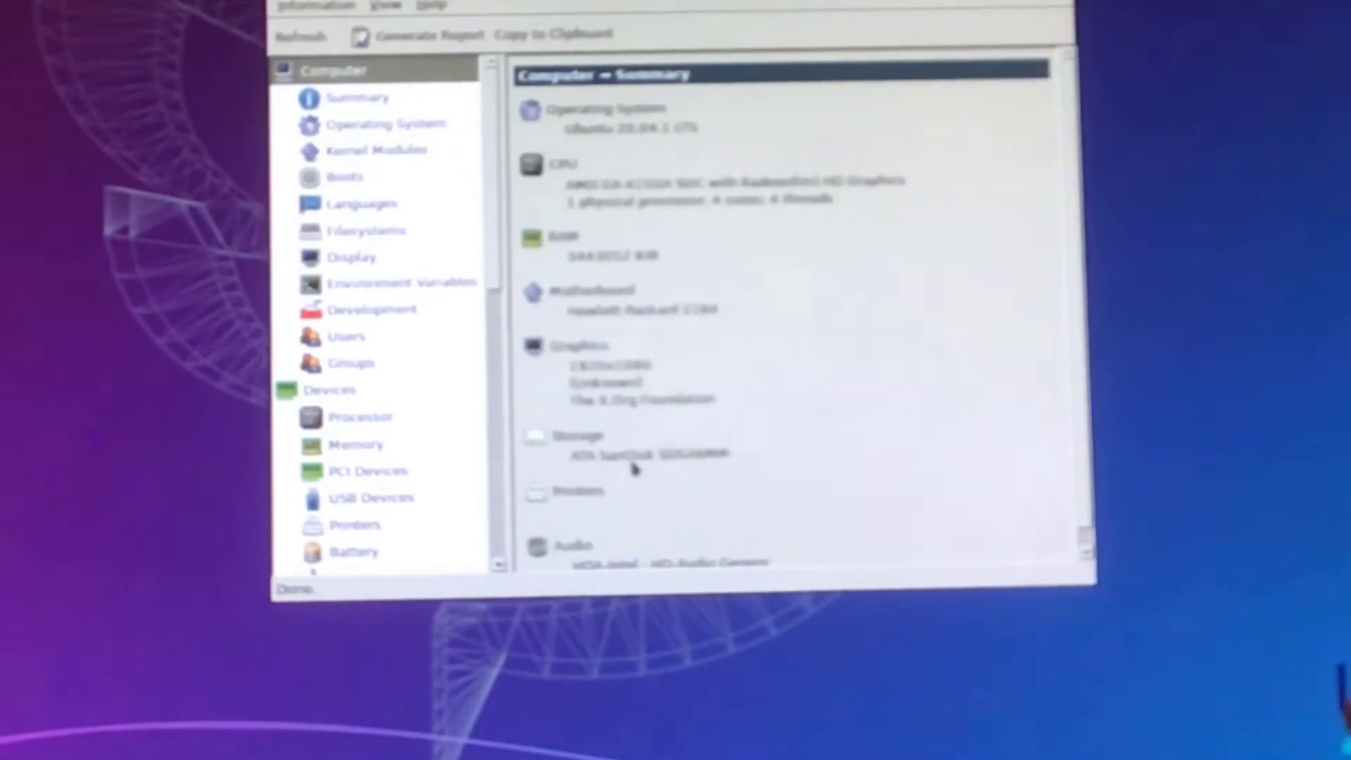
{"action": "mouse_move", "coordinate": [362, 284]}
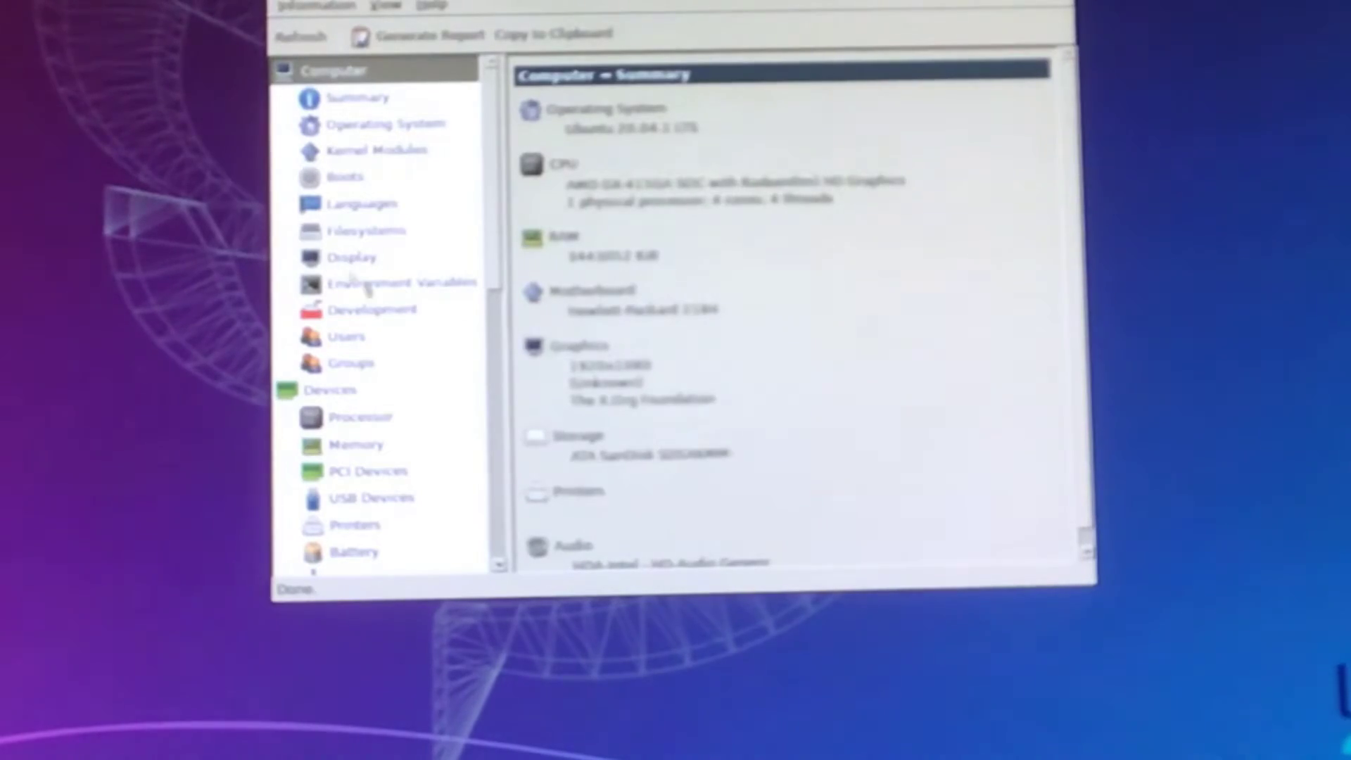
Step: Show the Filesystems page with mounted filesystems, usage percentages and the 14.1 GiB root partition
{"action": "left_click", "coordinate": [366, 231]}
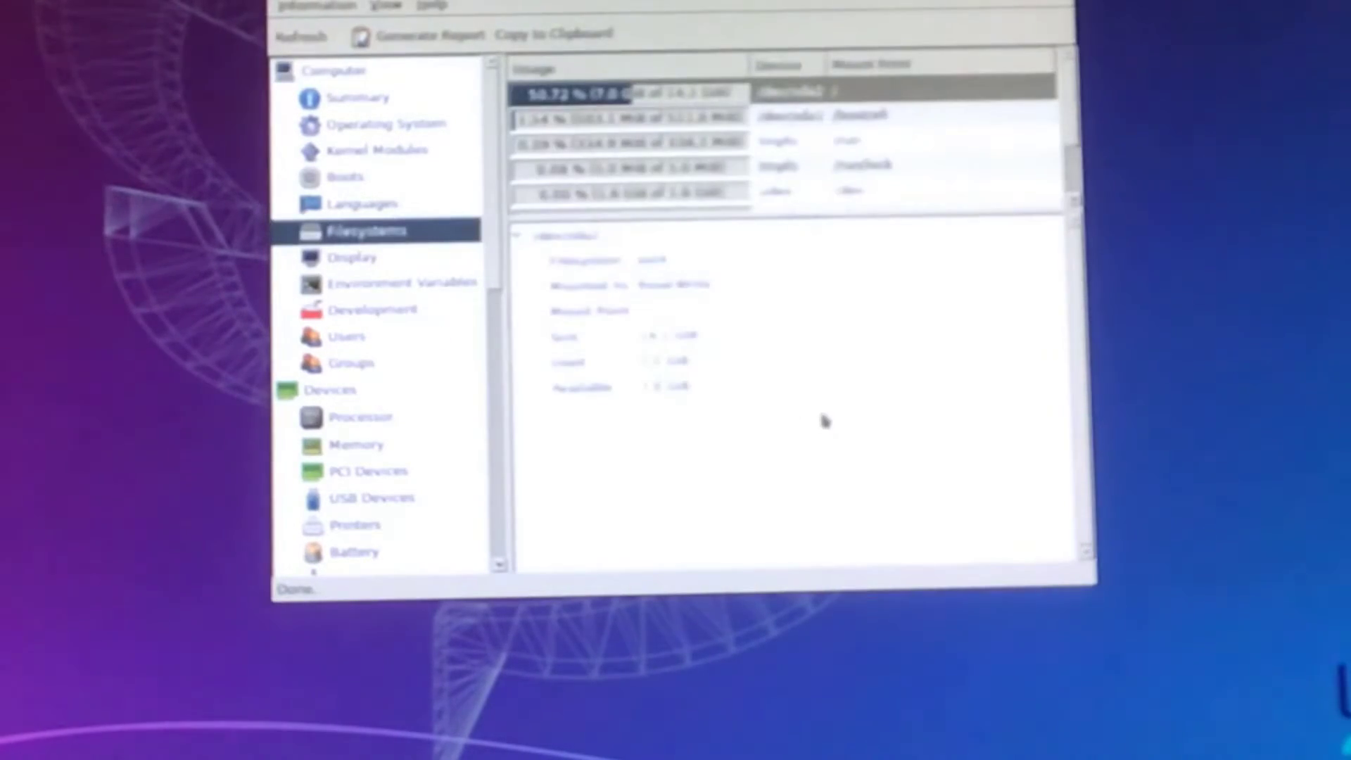
{"action": "mouse_move", "coordinate": [706, 345]}
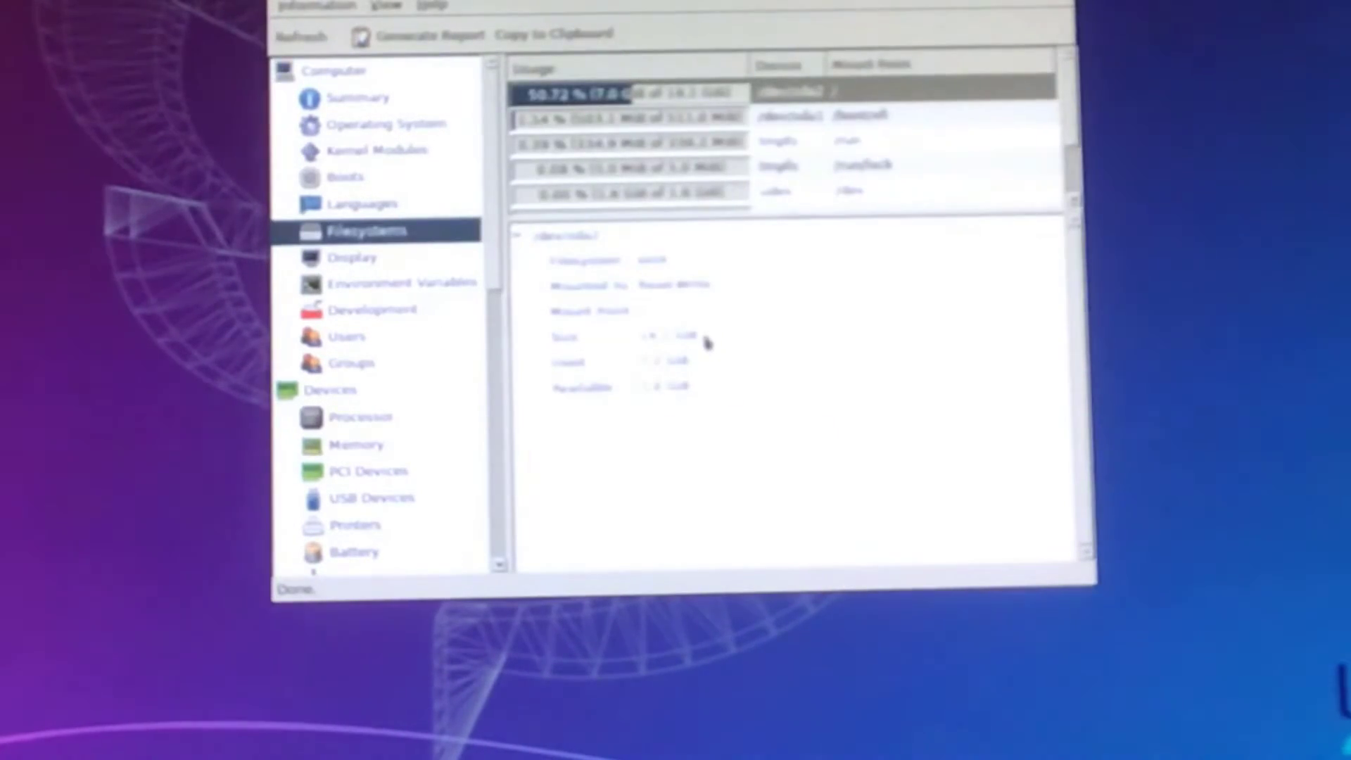
{"action": "mouse_move", "coordinate": [714, 270]}
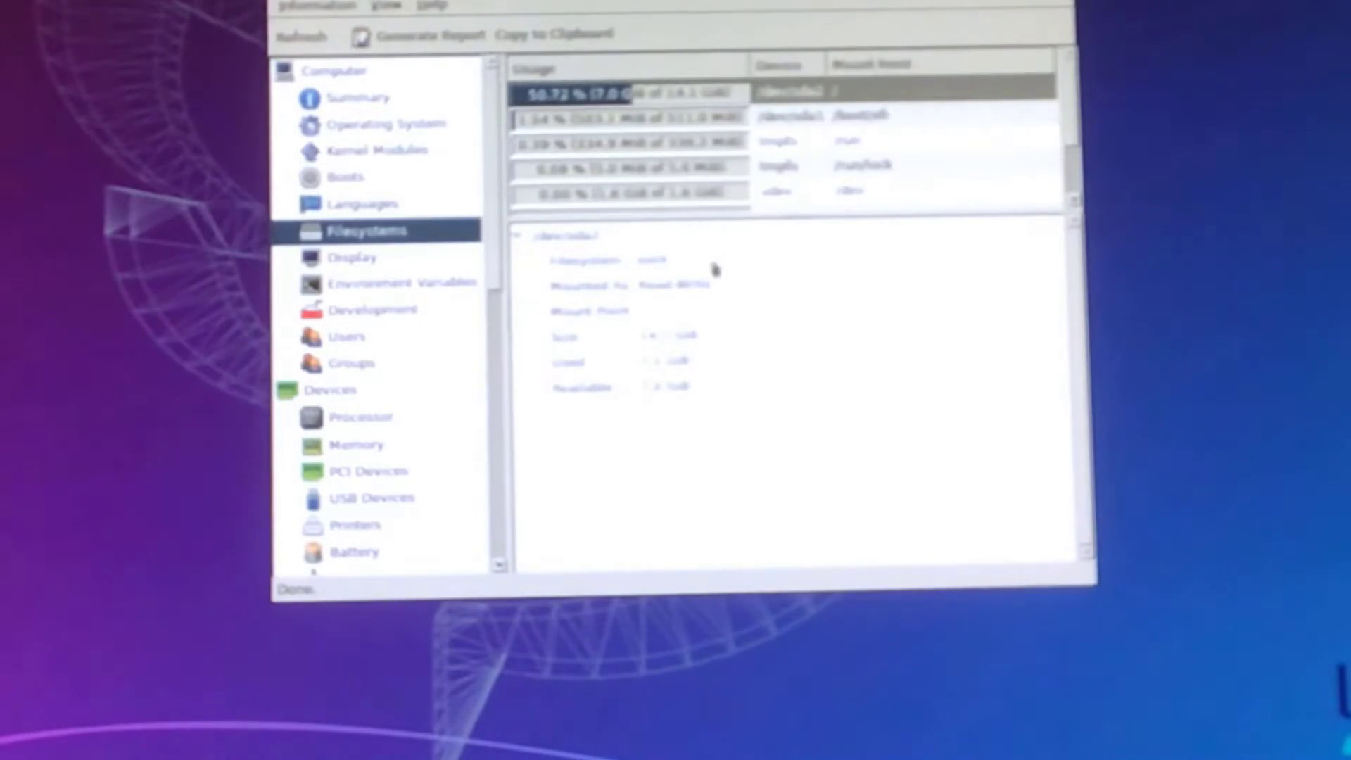
{"action": "mouse_move", "coordinate": [711, 339]}
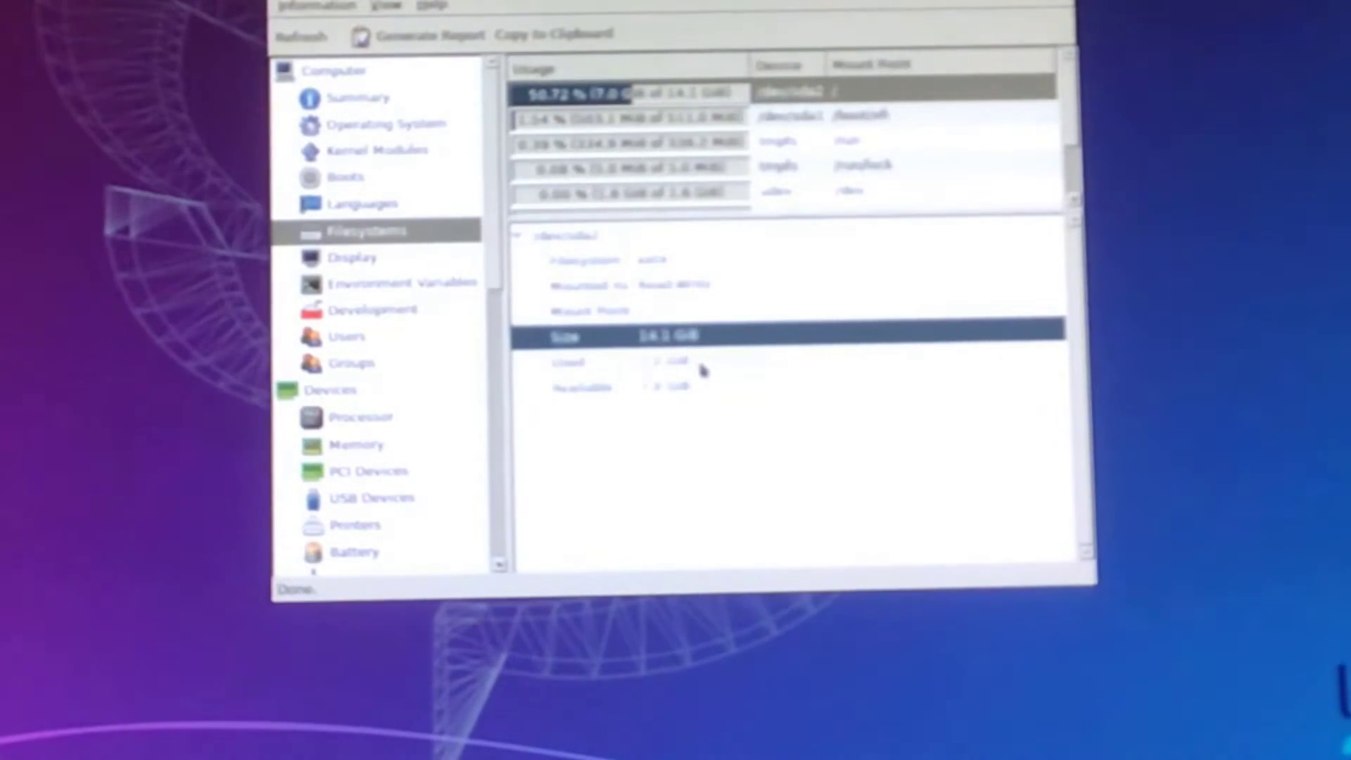
{"action": "mouse_move", "coordinate": [633, 405]}
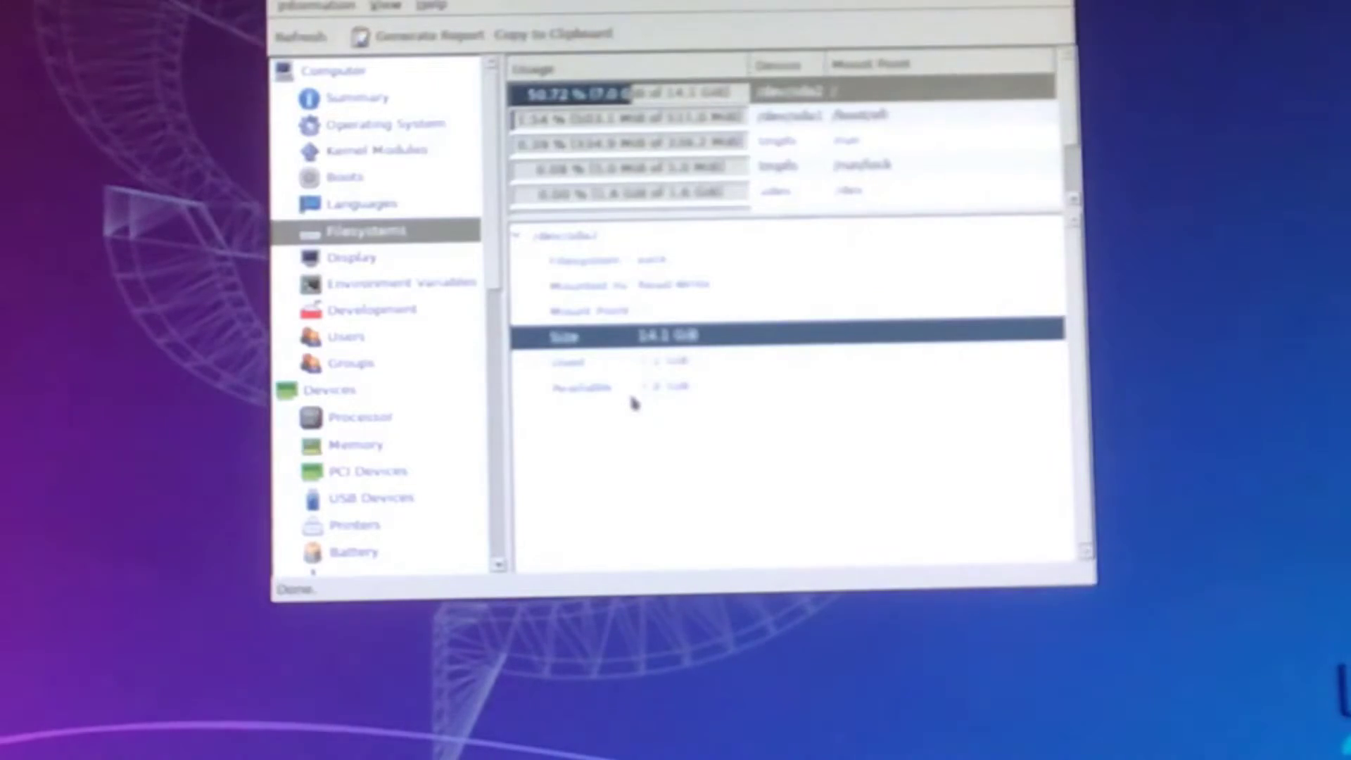
{"action": "mouse_move", "coordinate": [151, 203]}
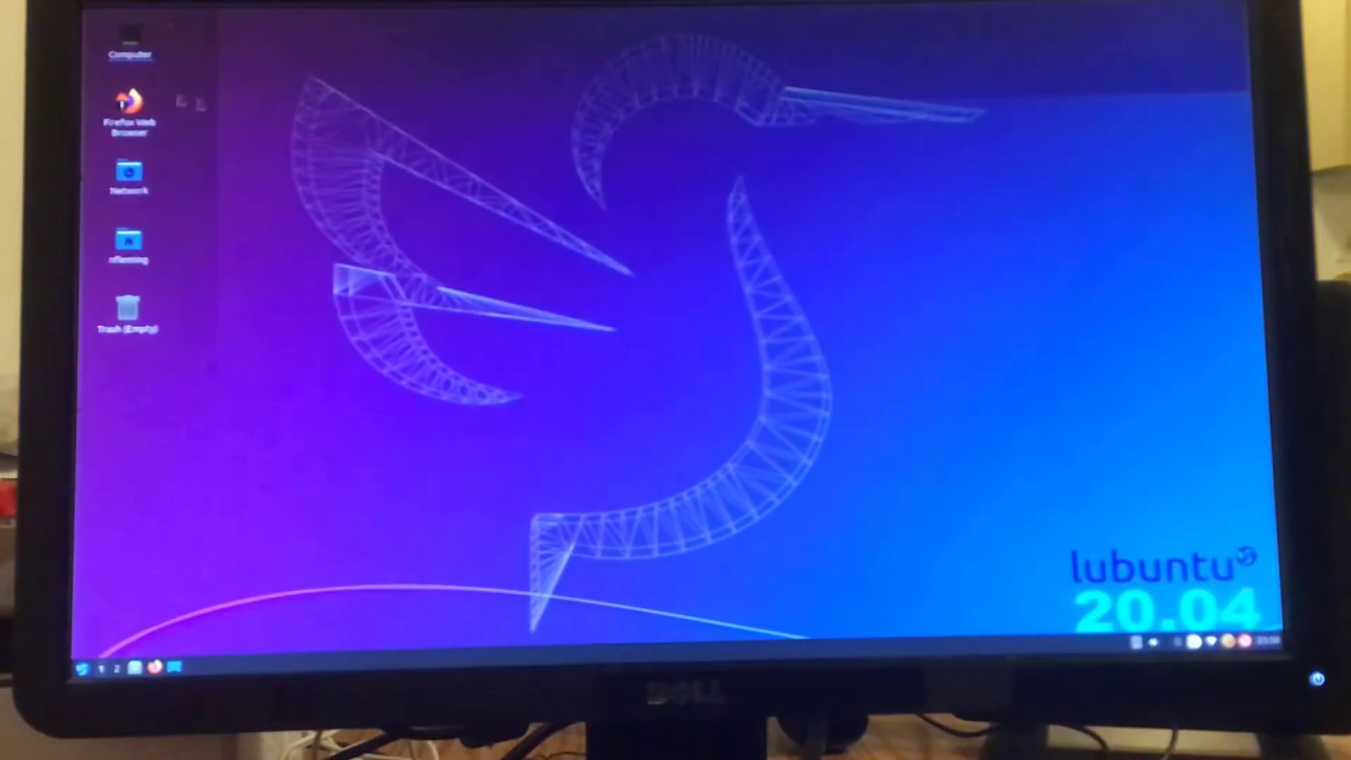
Step: Launch Firefox from its desktop shortcut to reach the New Tab page
{"action": "left_click", "coordinate": [129, 108]}
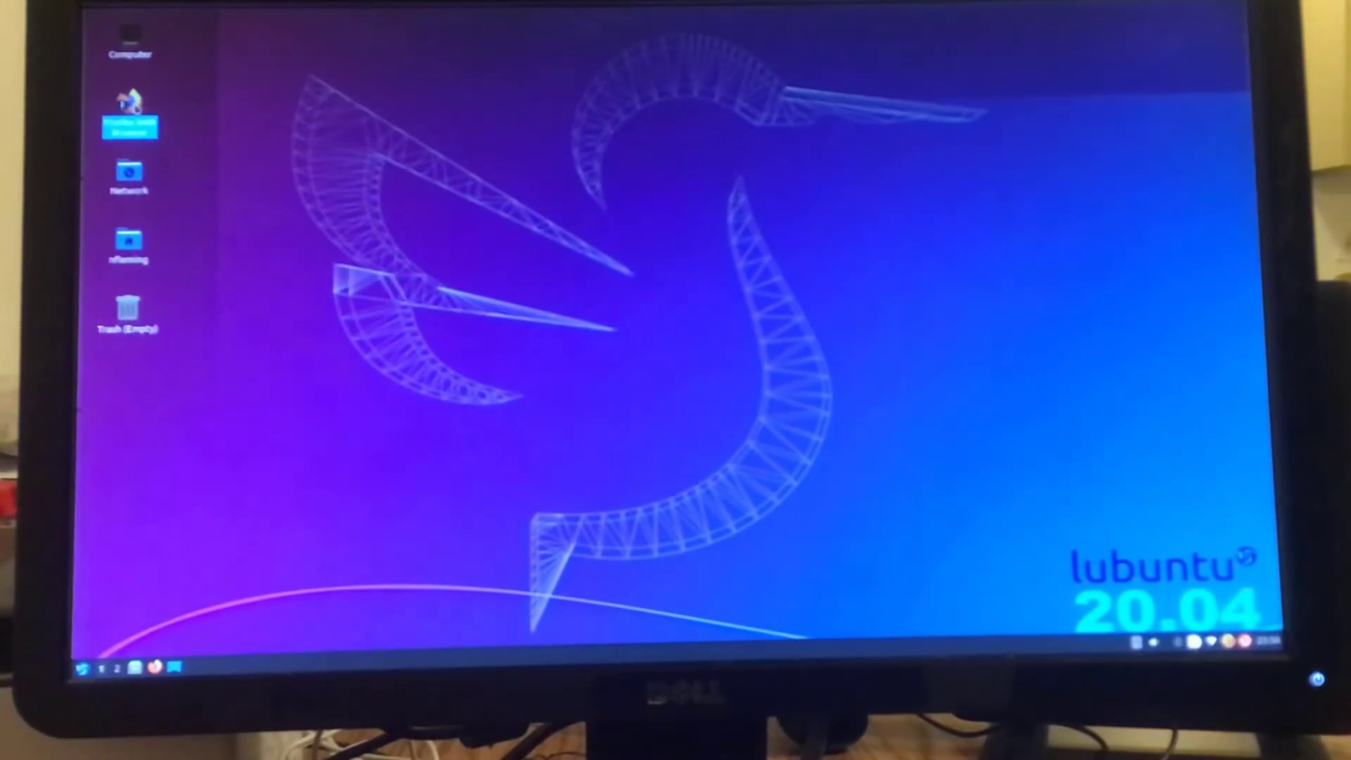
{"action": "mouse_move", "coordinate": [222, 178]}
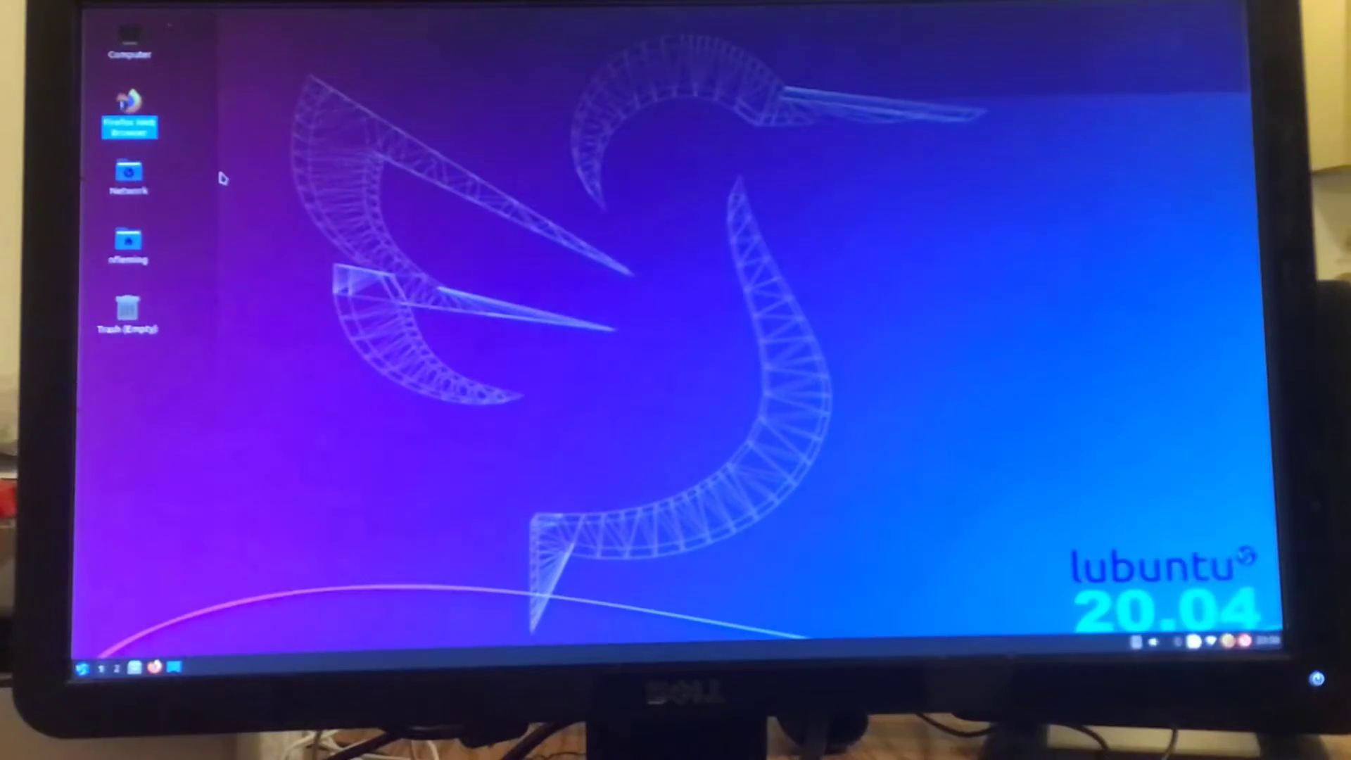
{"action": "double_click", "coordinate": [130, 112]}
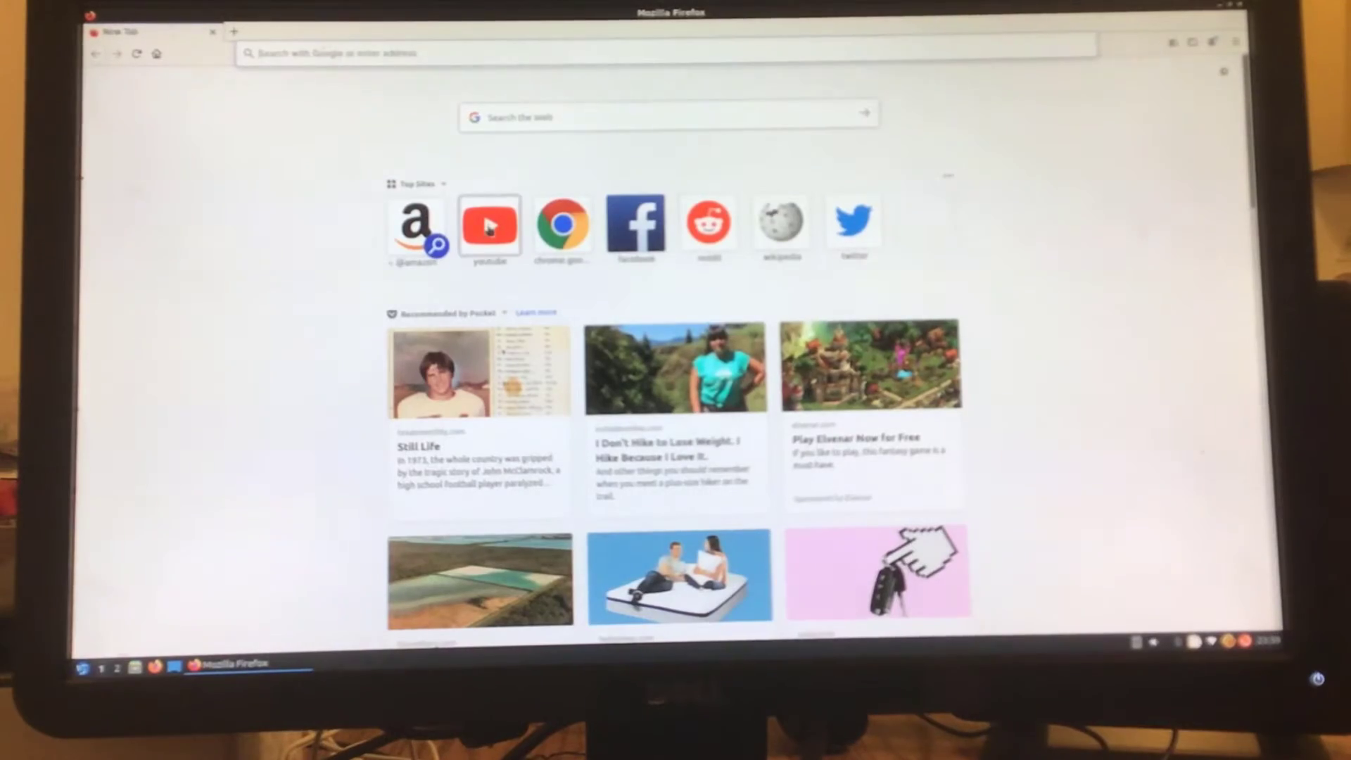
Step: Close Firefox and show the Office category listing the LibreOffice applications
{"action": "left_click", "coordinate": [489, 225]}
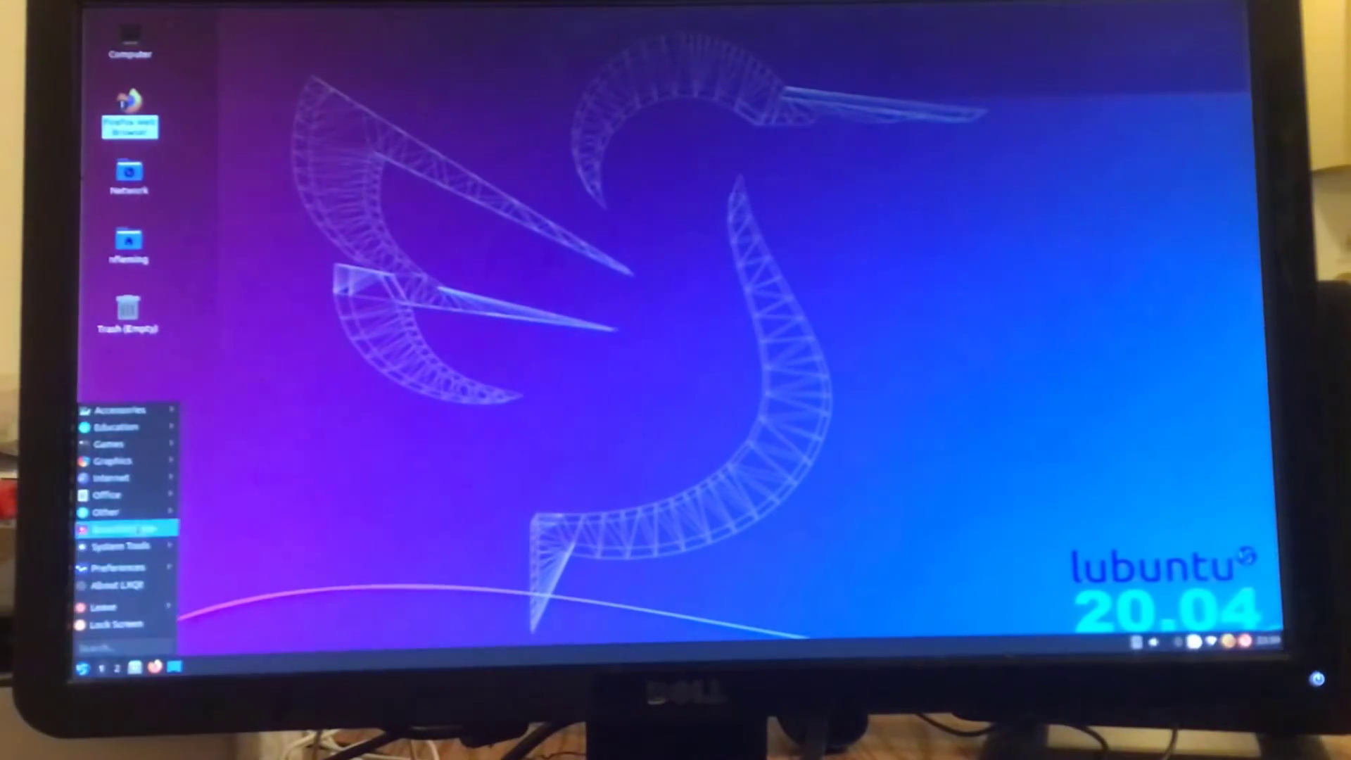
{"action": "left_click", "coordinate": [106, 494]}
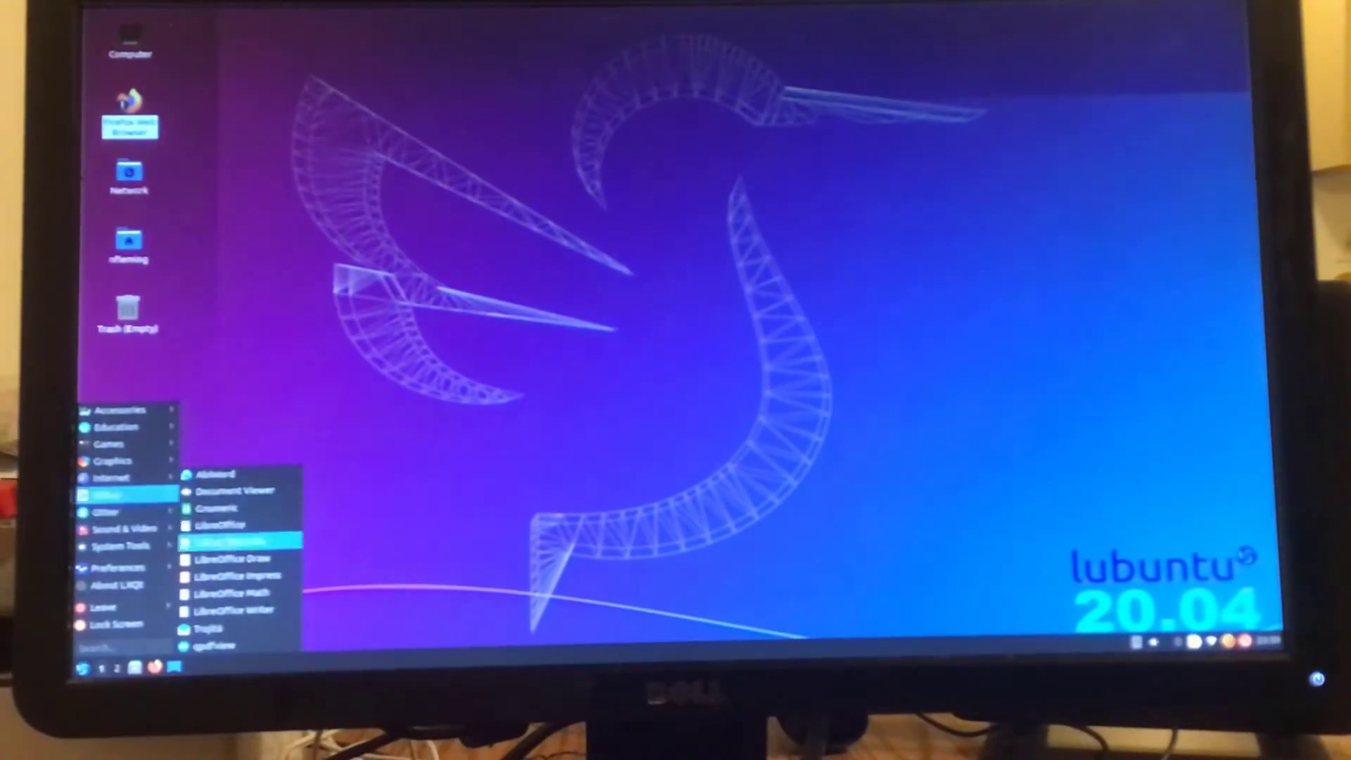